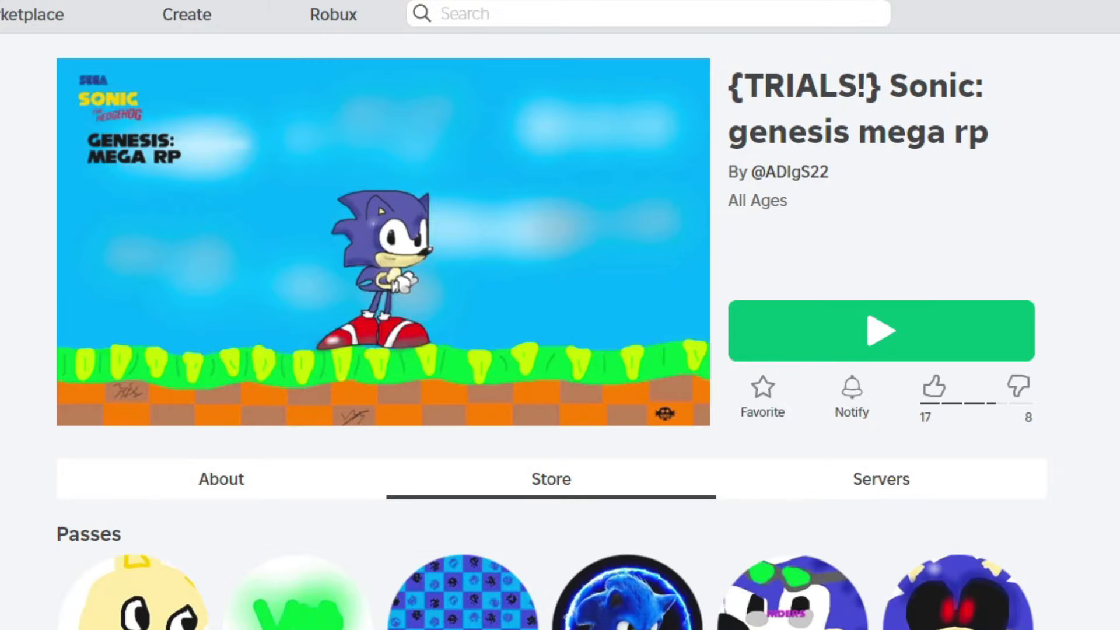
click(880, 330)
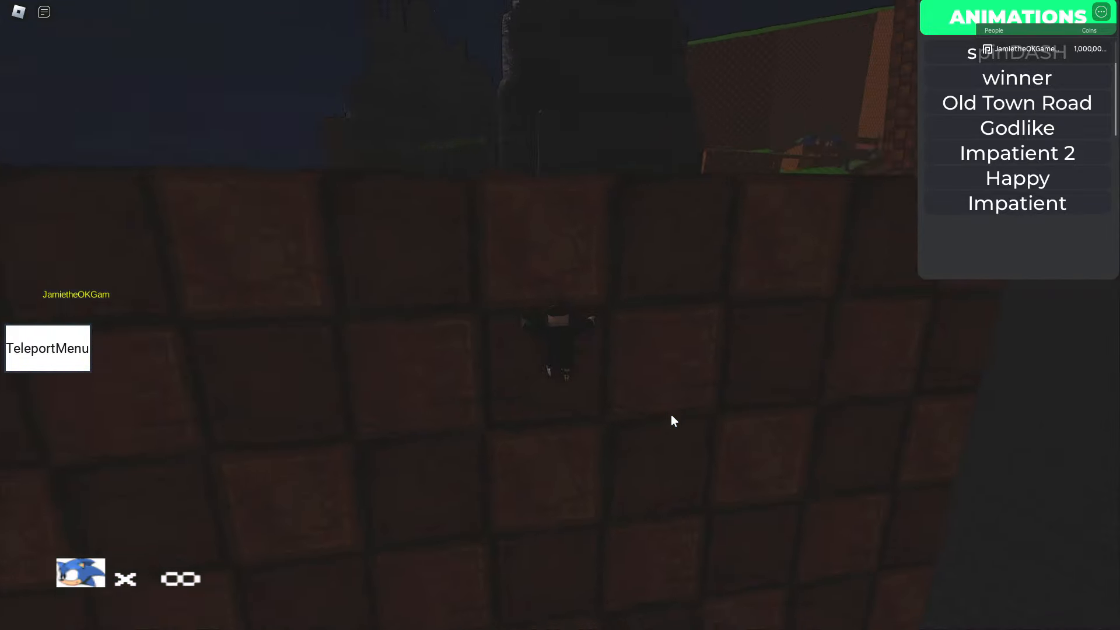
click(47, 348)
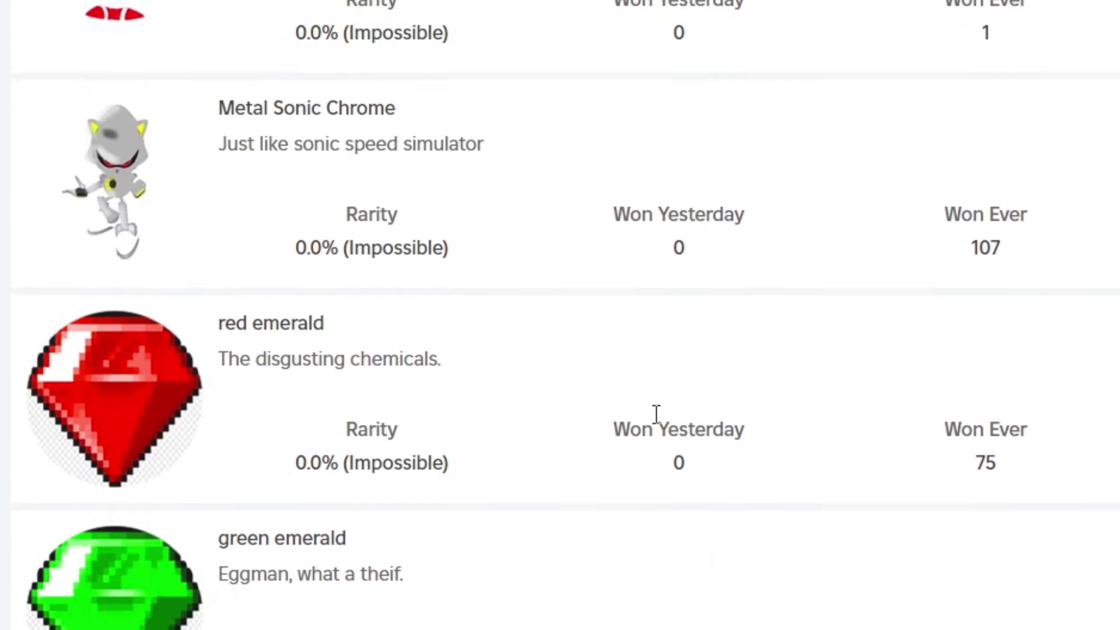
Step: Scroll the Badges list to reveal Metal Sonic Chrome and the red and green emerald badges
scroll(down, 3)
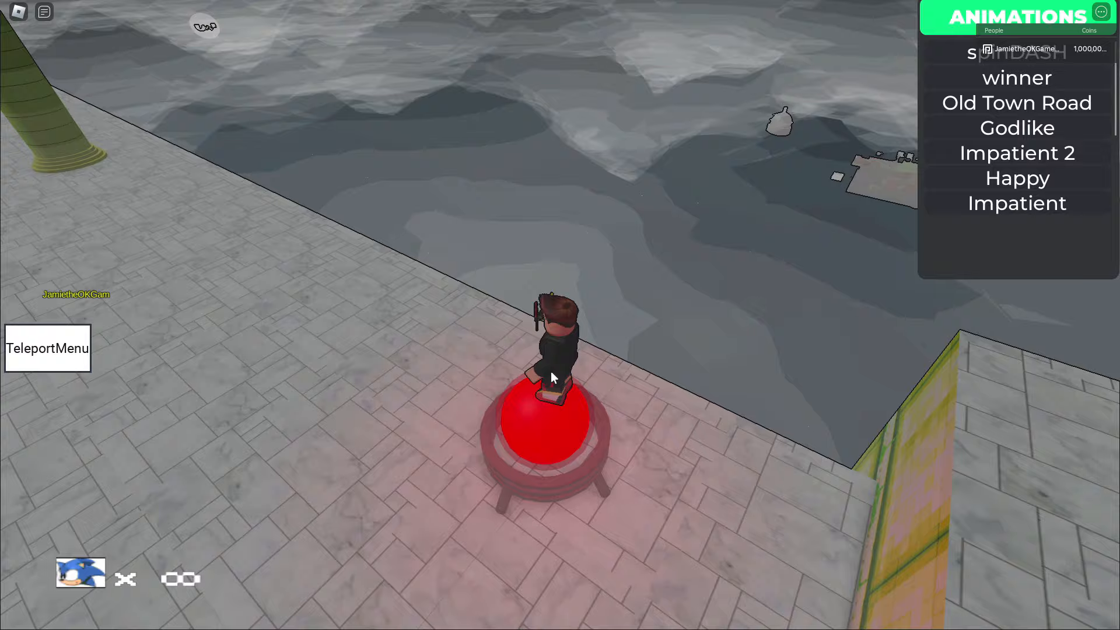
click(48, 349)
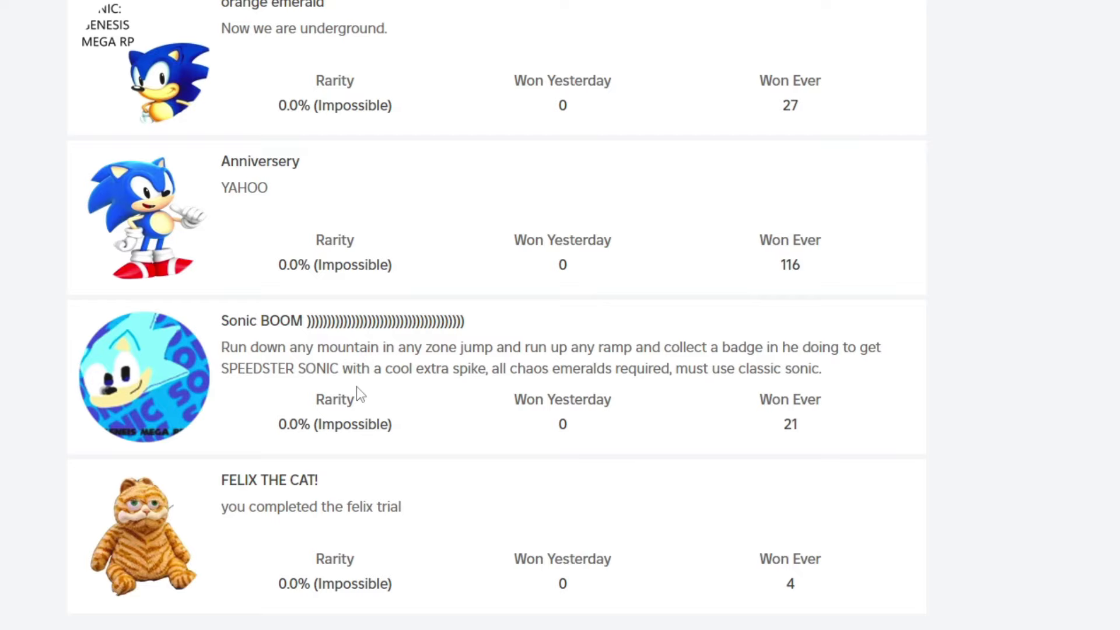
mouse_move(584, 372)
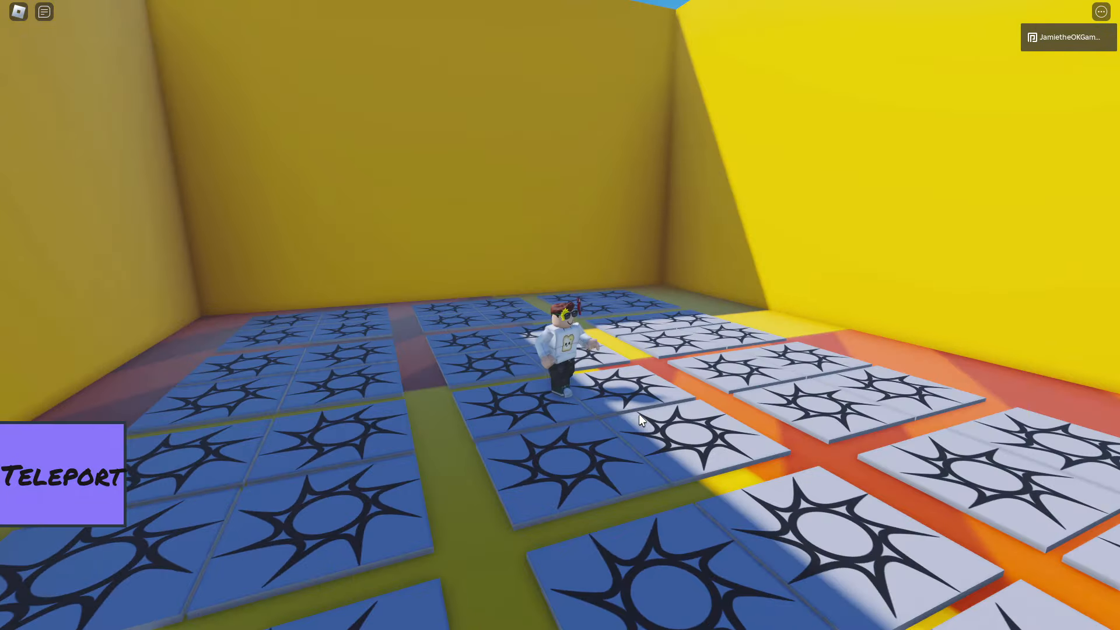
Step: Teleport the avatar from the star-tiled room to Special Stage 2
click(63, 475)
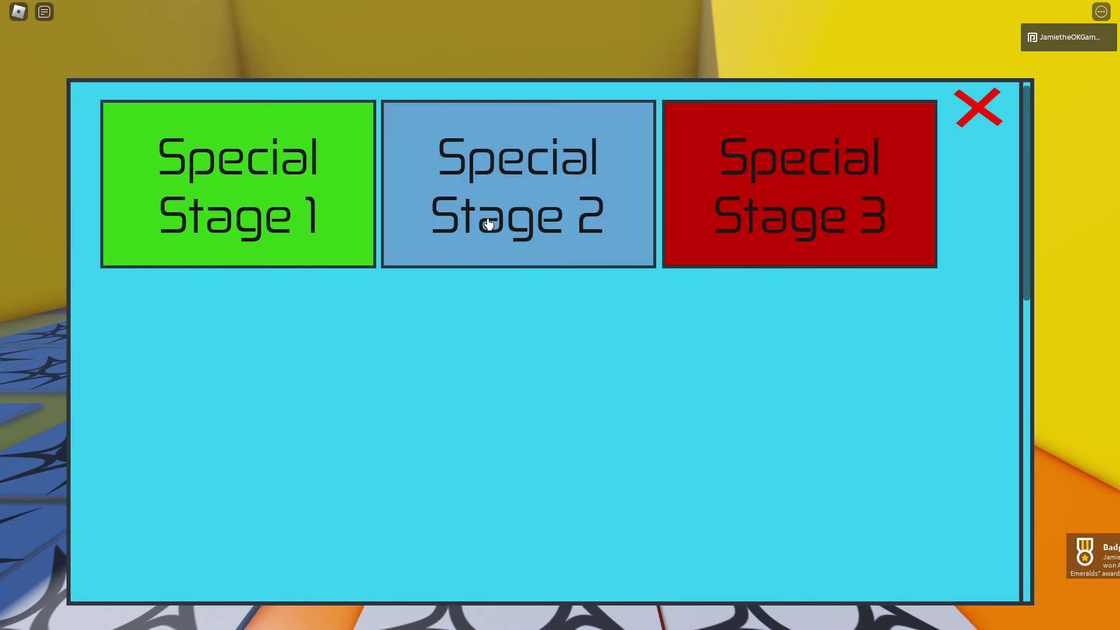
click(518, 182)
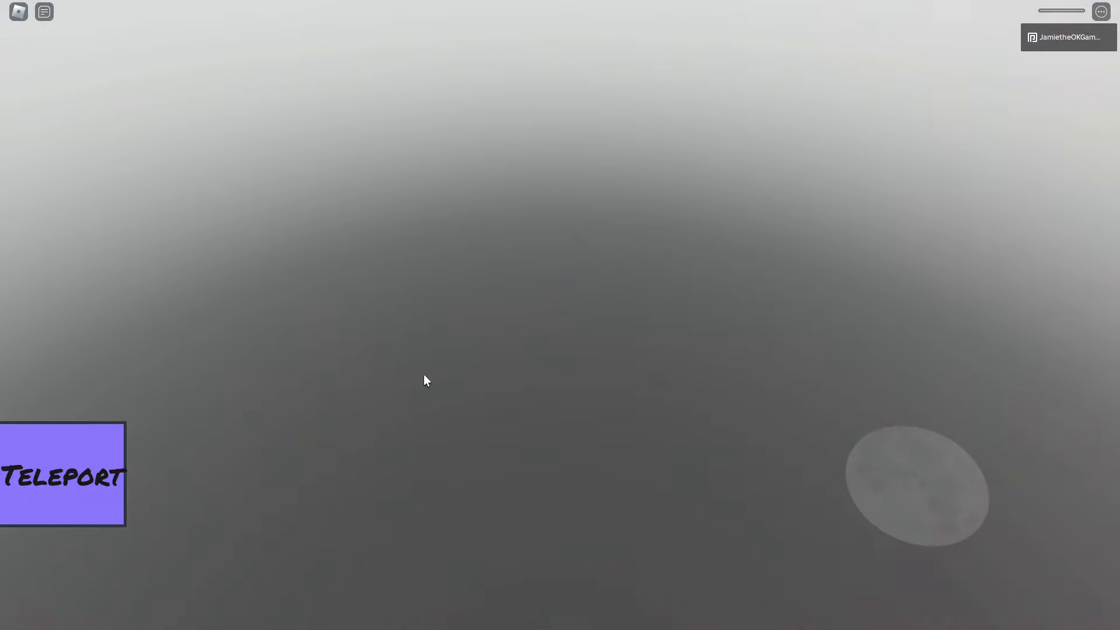
Step: Close the Special Stage menu and teleport onward from the yellow tiled room
click(62, 475)
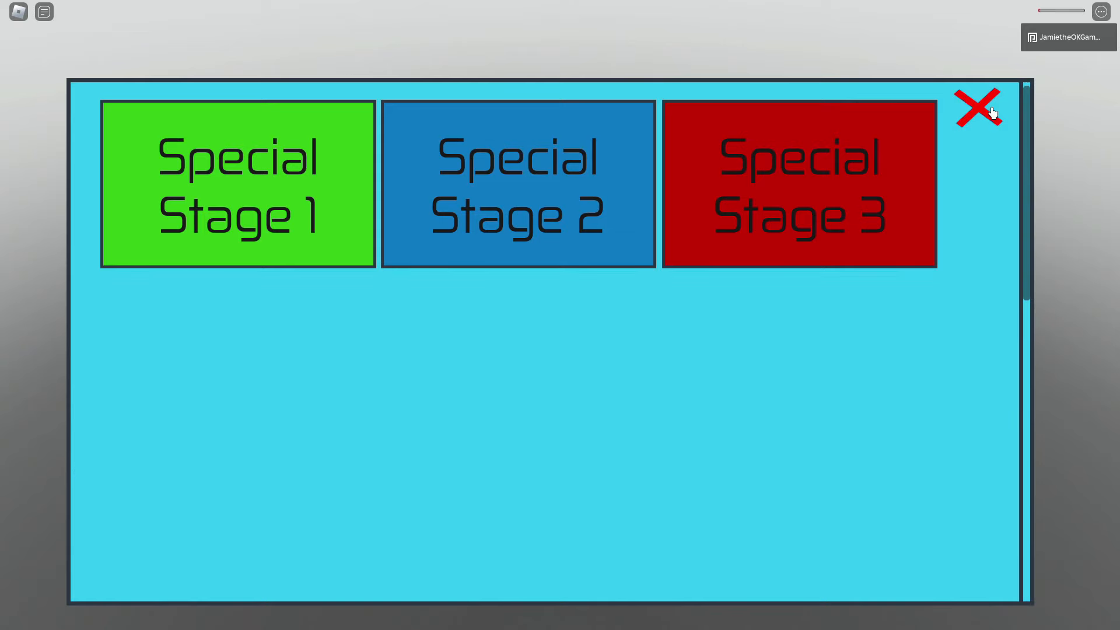
click(976, 110)
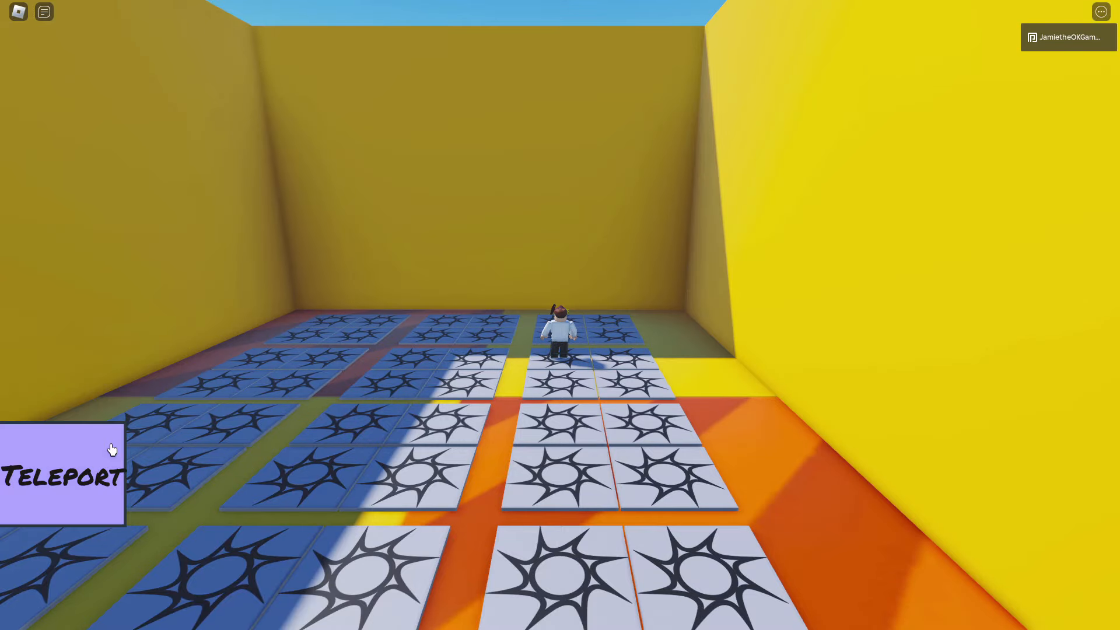
click(62, 475)
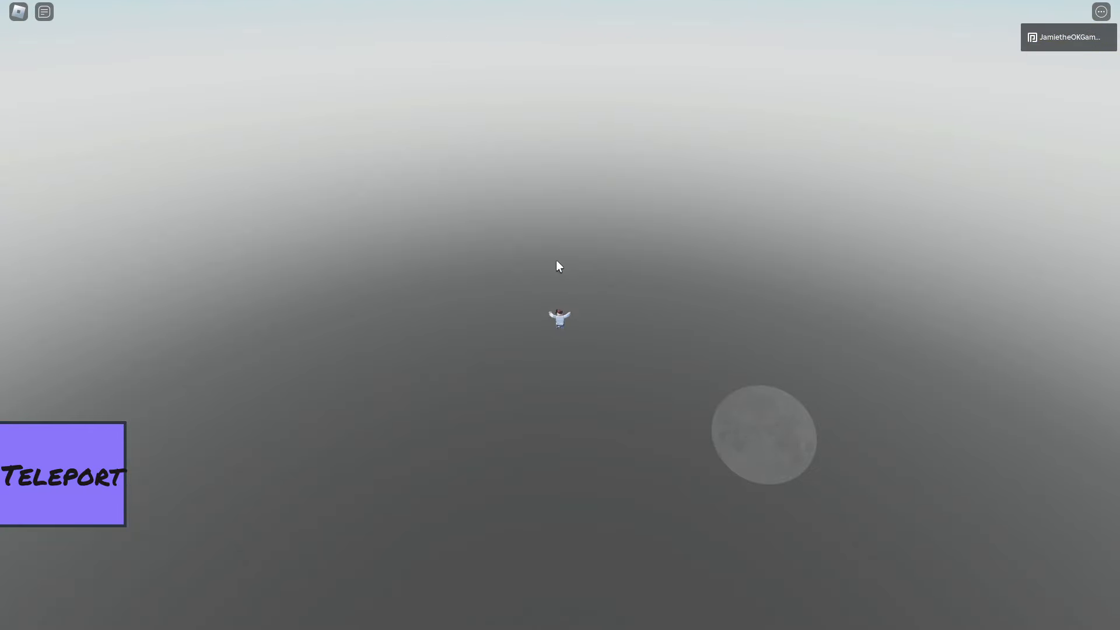
Step: Teleport repeatedly from the grey sky until the Chaos Emeralds badge is awarded
click(63, 481)
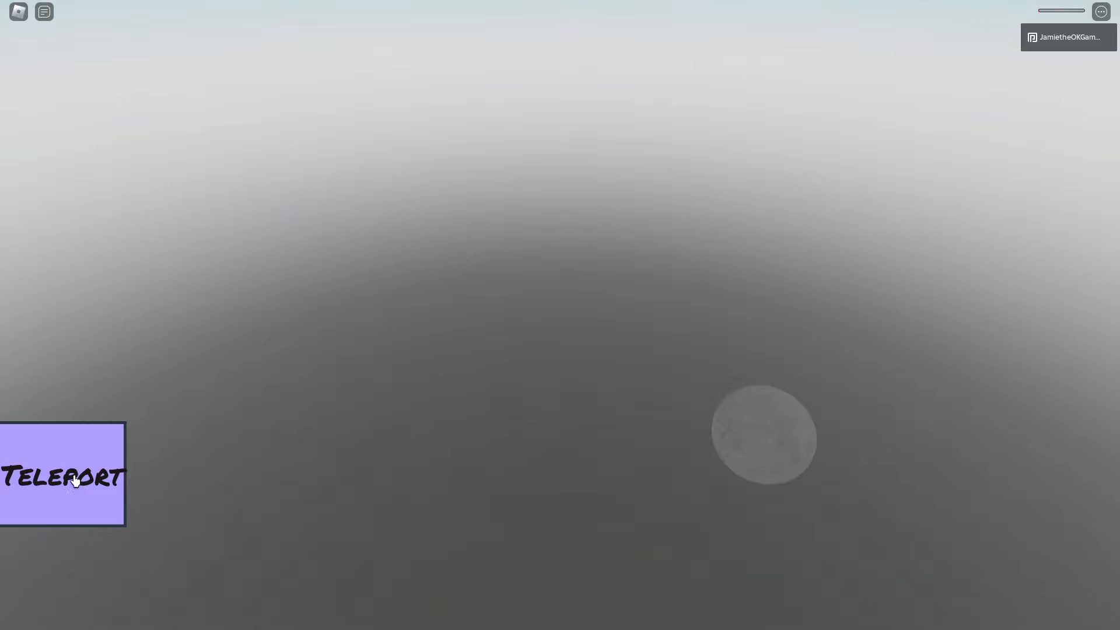
click(63, 475)
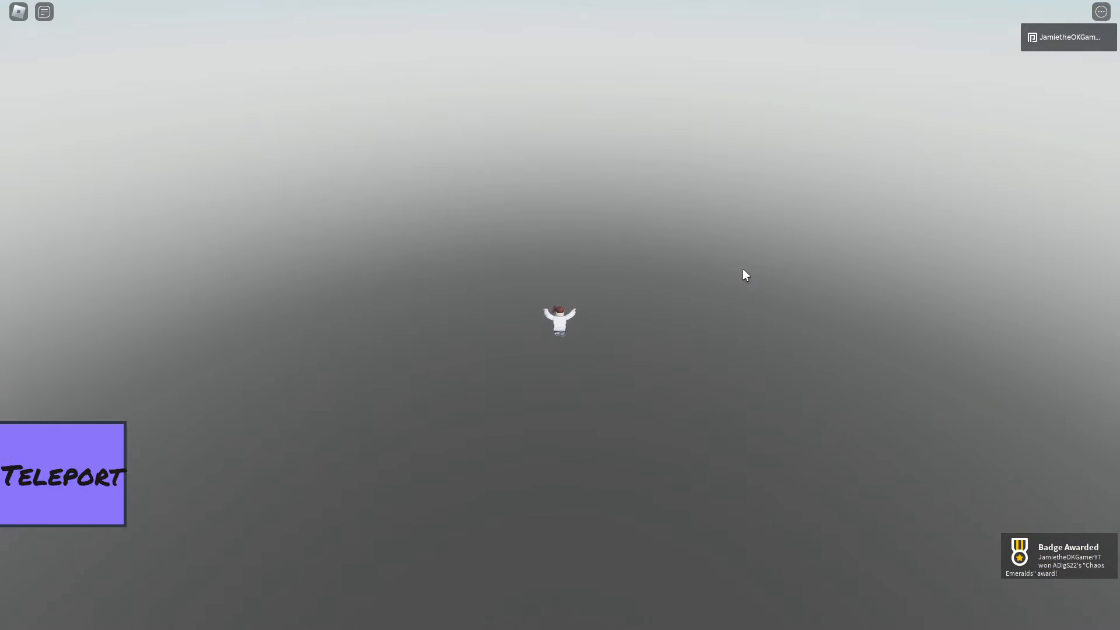
mouse_move(721, 255)
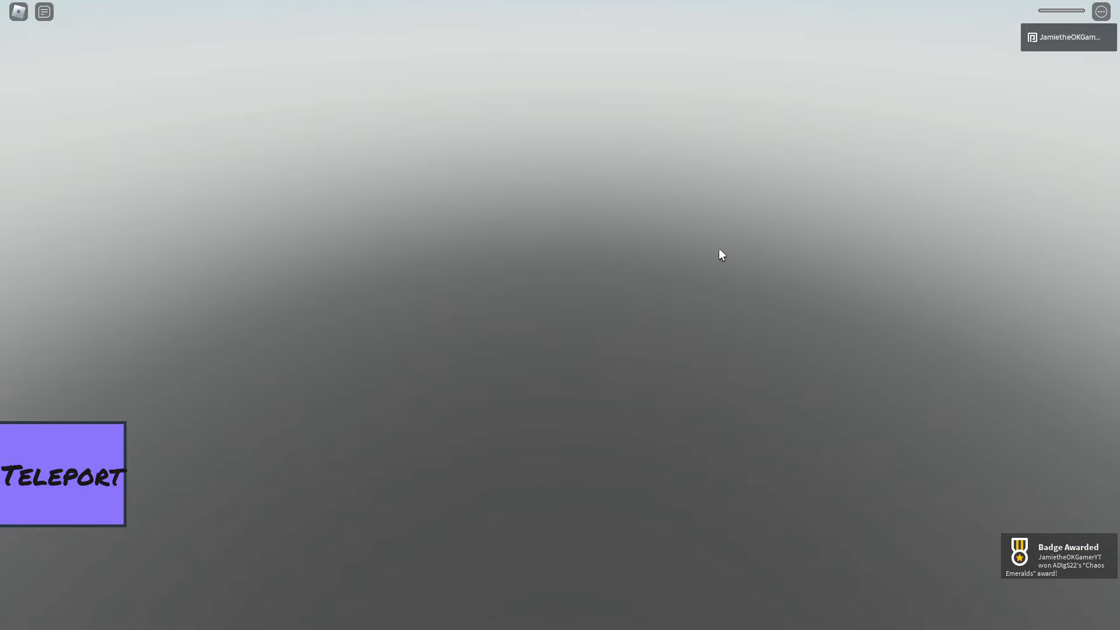
click(62, 475)
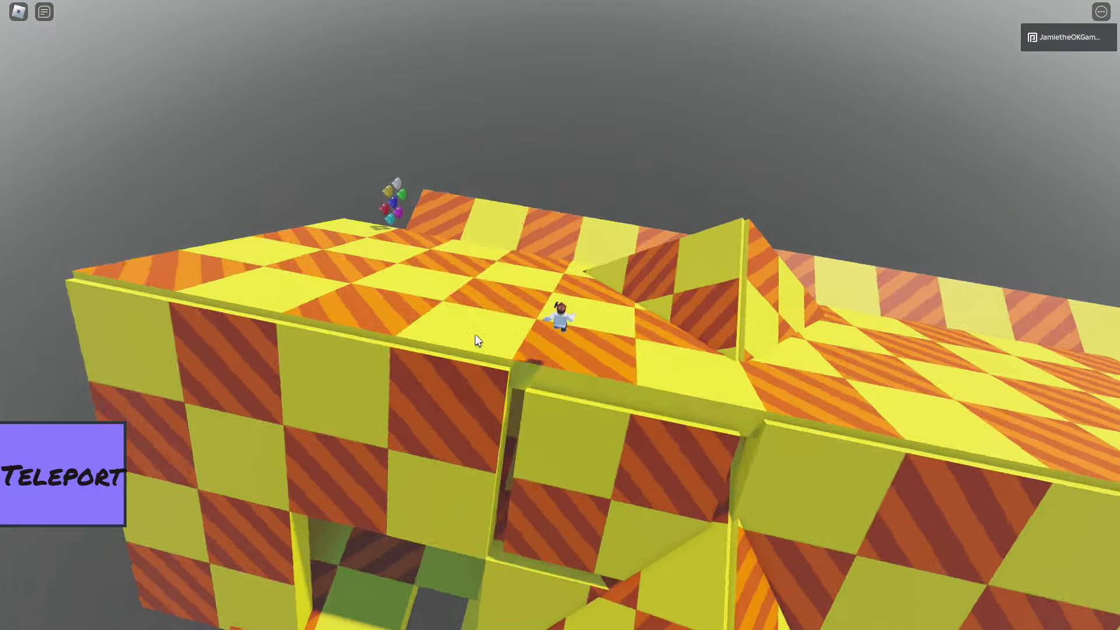
Step: Teleport again while falling through blue sky, earning the Time Stones badge
click(63, 474)
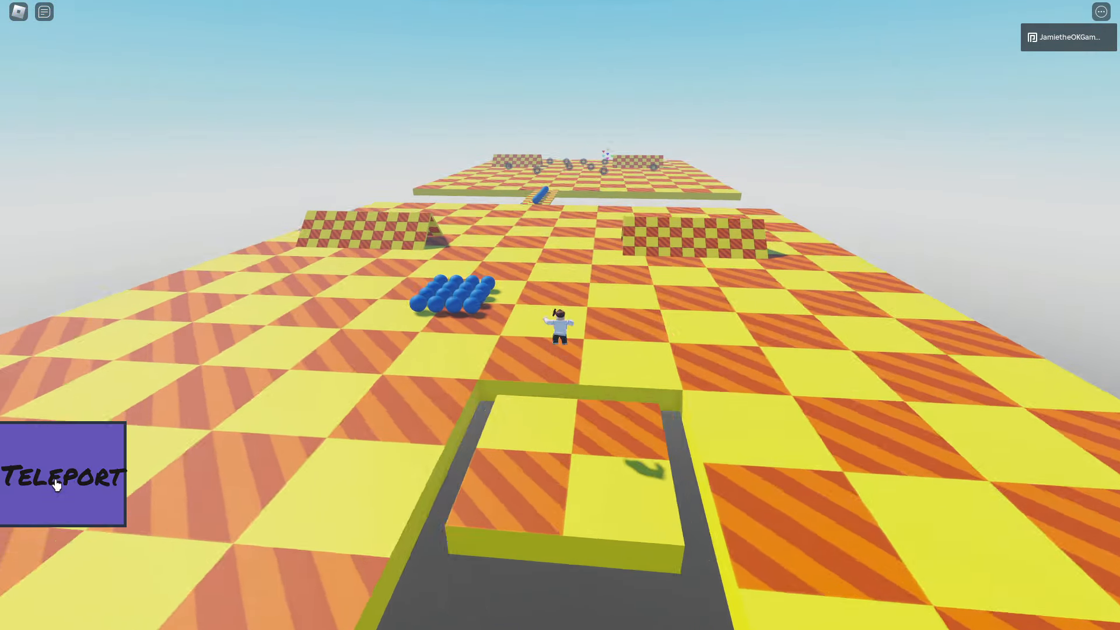
click(62, 475)
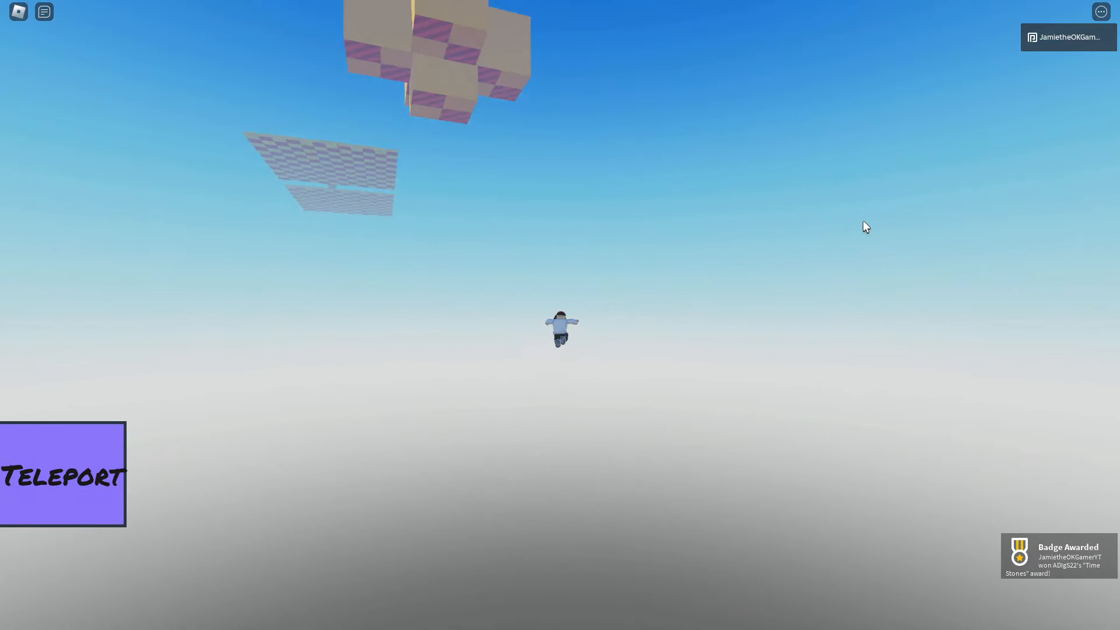
Step: Launch Special Stage 1 from the special stage menu's green button
click(63, 474)
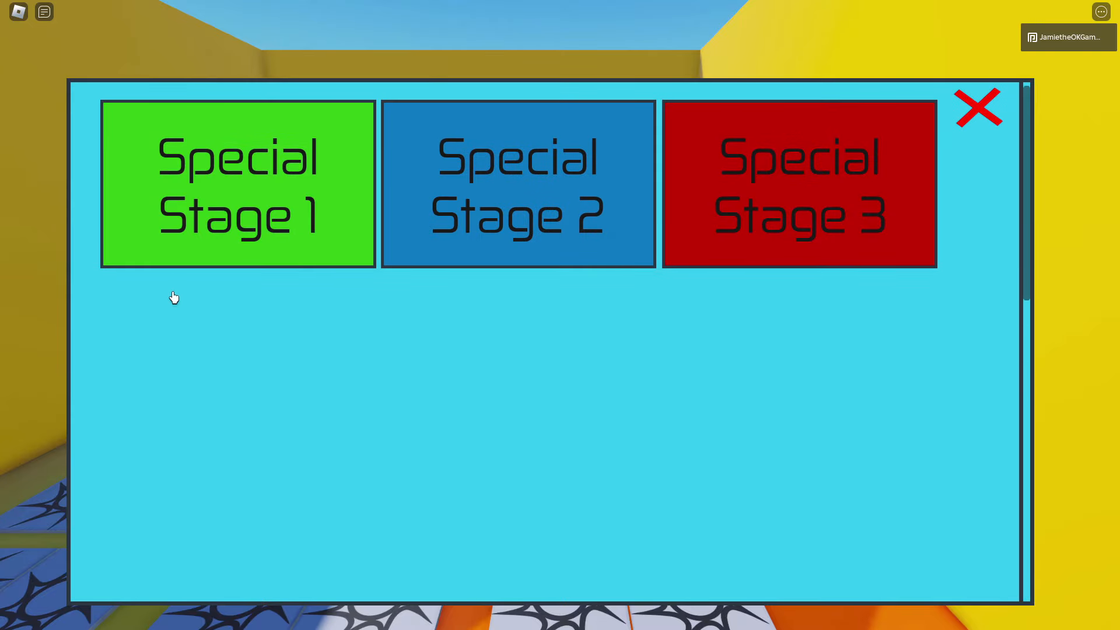
click(977, 107)
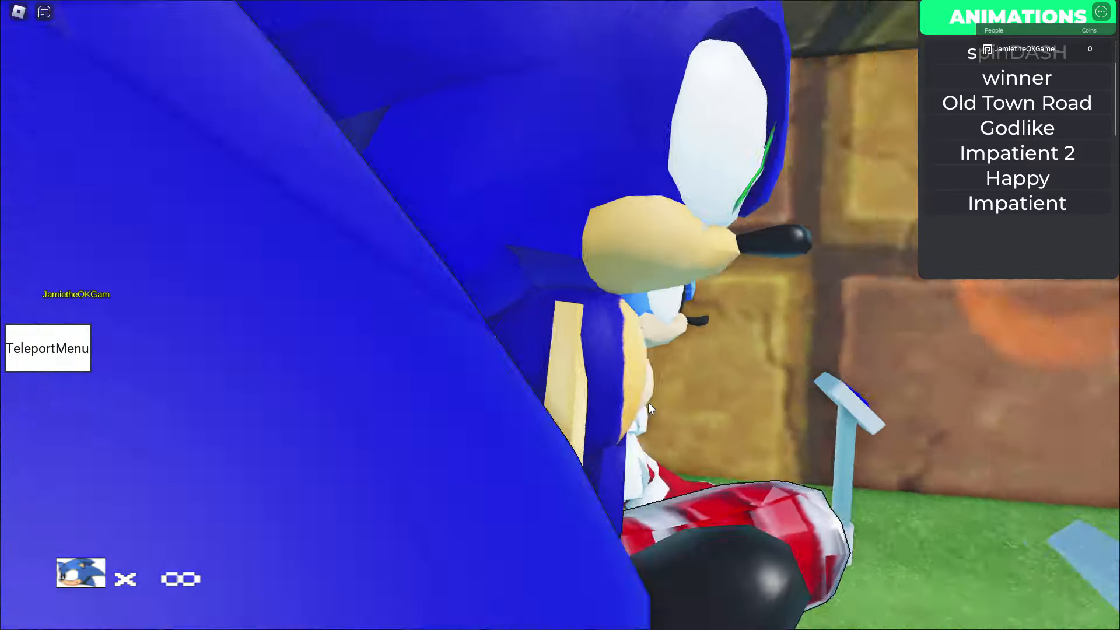
Step: Press Escape while standing beside the giant Sonic model
key(Escape)
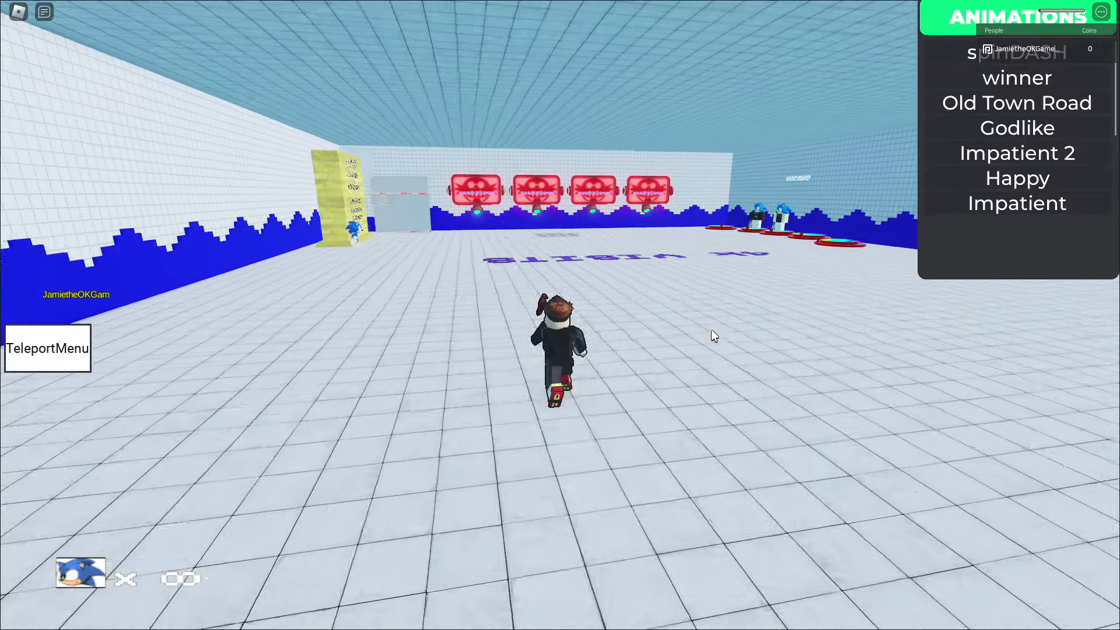
Step: Teleport to labyrinth zone through the TeleportMenu
click(47, 349)
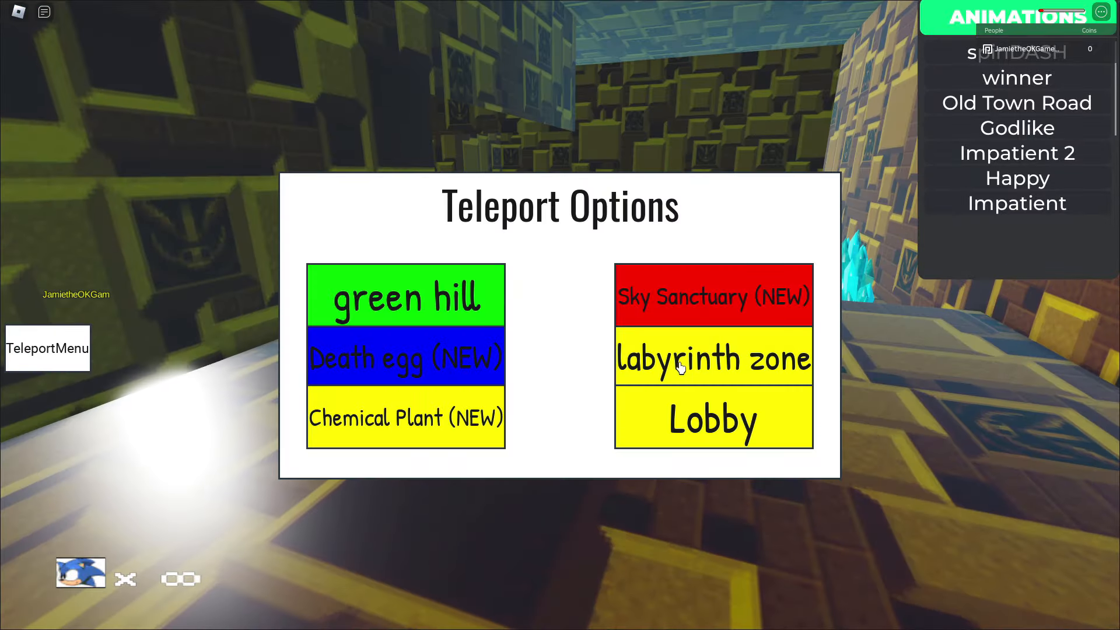
click(713, 357)
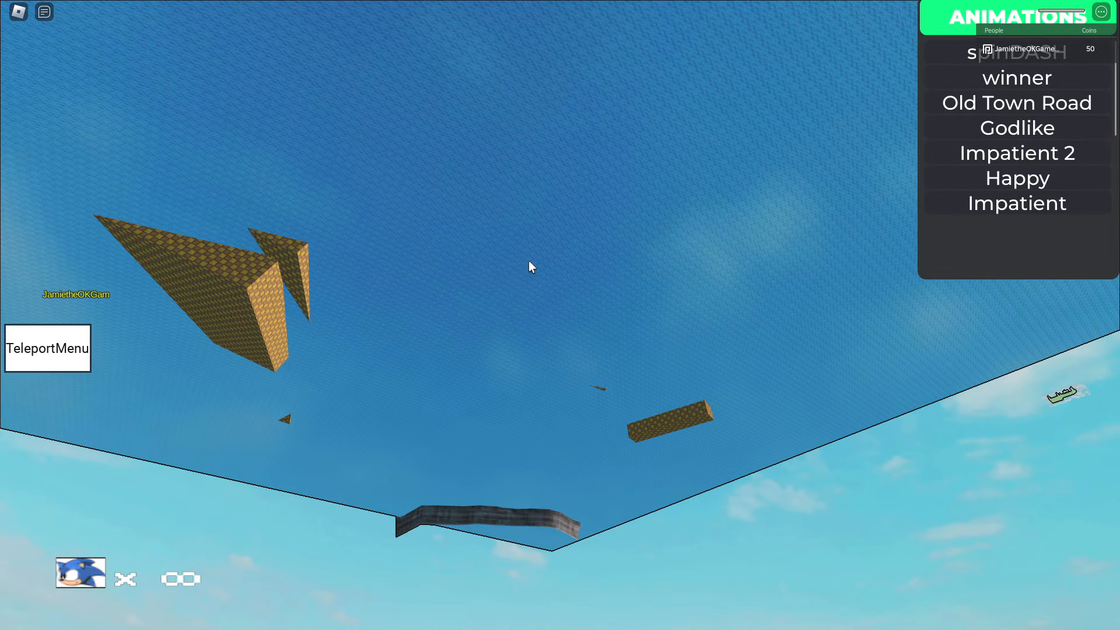
mouse_move(226, 401)
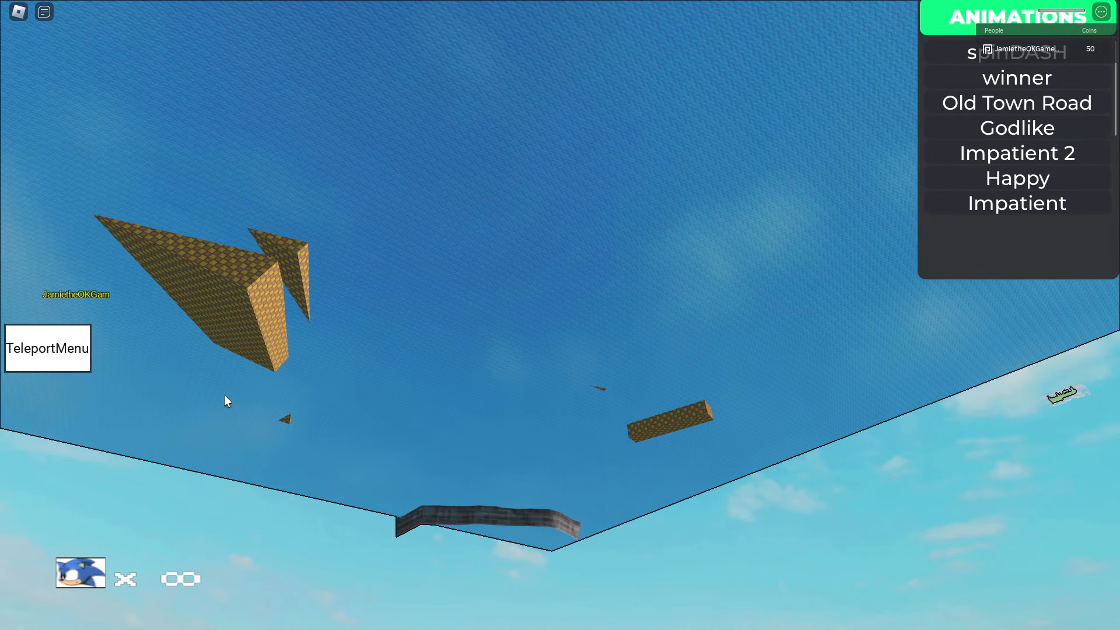